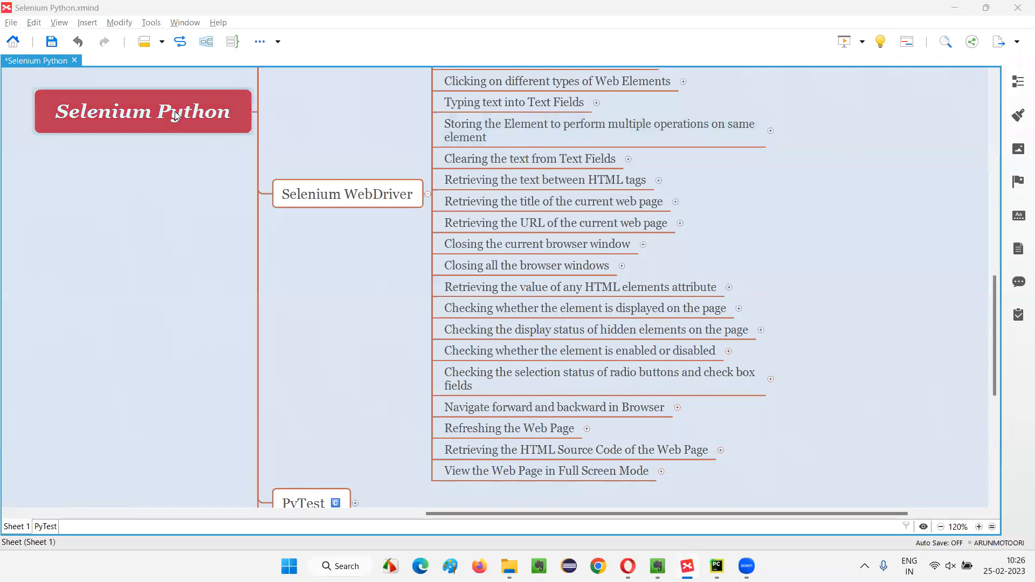
- Select the Selenium Python, Selenium WebDriver and 'View the Web Page in Full Screen Mode' topics
{"action": "left_click", "coordinate": [142, 111]}
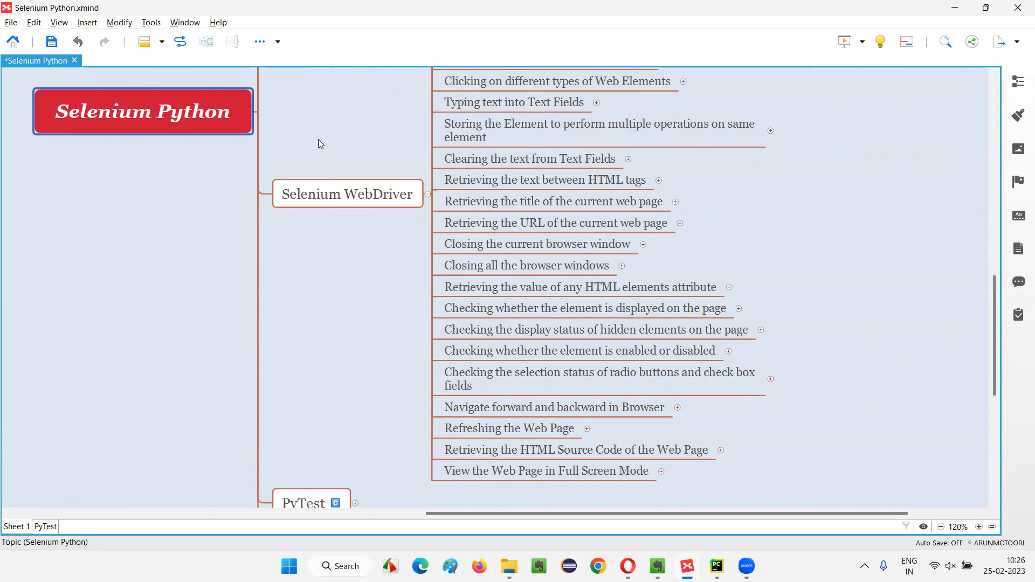
{"action": "left_click", "coordinate": [347, 193]}
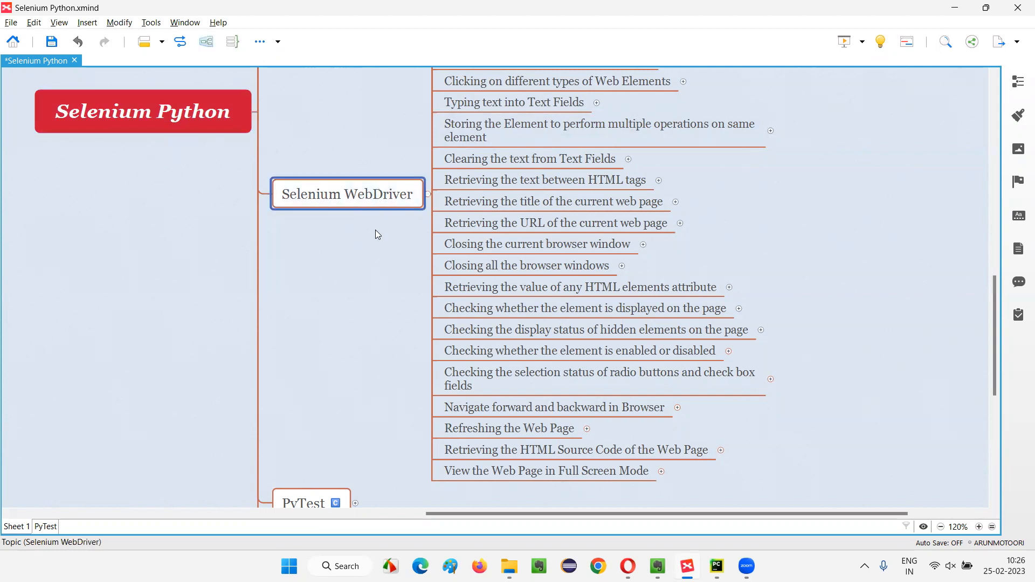
{"action": "left_click", "coordinate": [507, 427]}
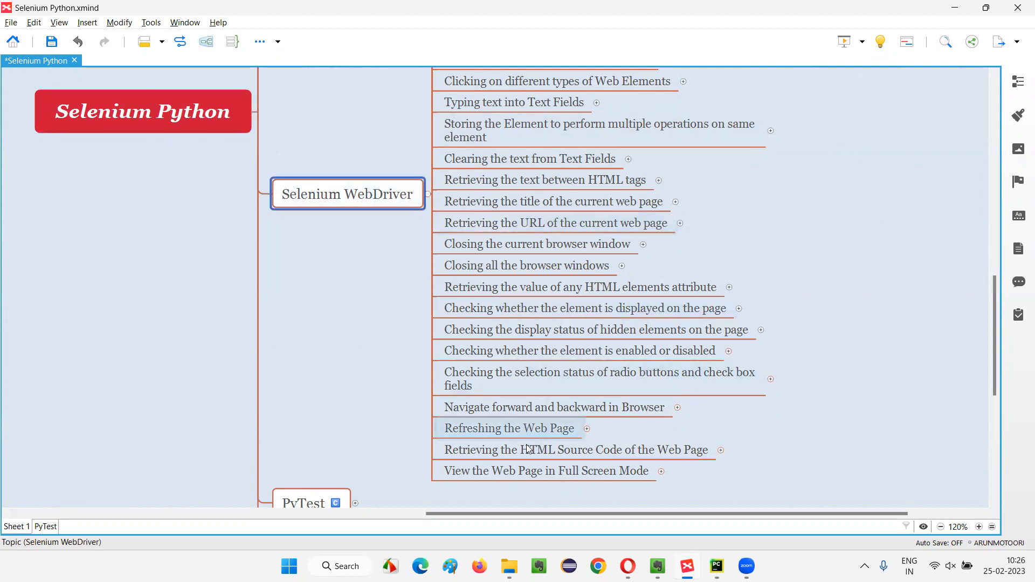
{"action": "left_click", "coordinate": [545, 471]}
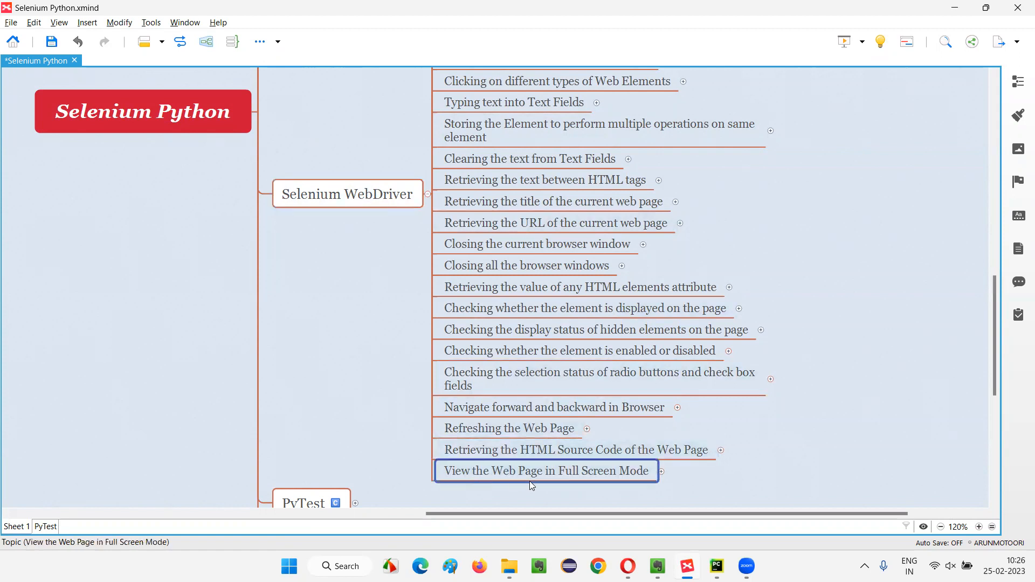
{"action": "mouse_move", "coordinate": [618, 477]}
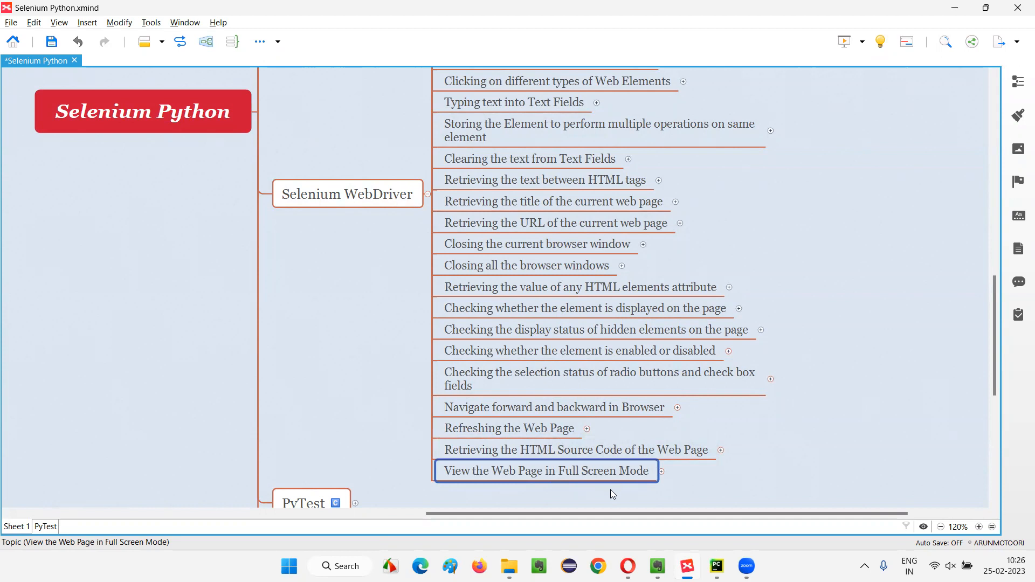
{"action": "mouse_move", "coordinate": [634, 486]}
{"action": "type", "text": "driver.fullscreen_window()"}
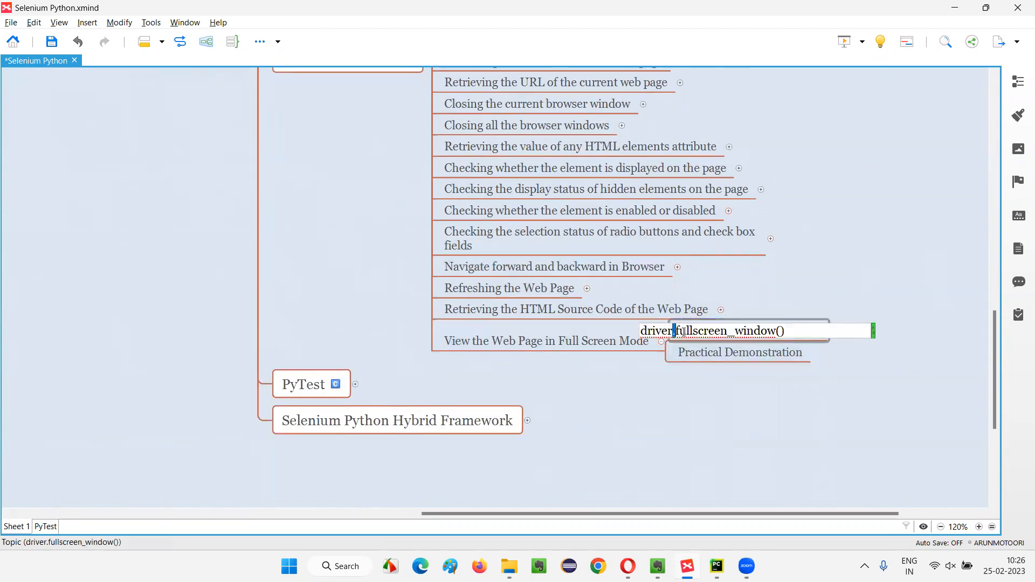
- Expand the full-screen topic to reveal driver.fullscreen_window() and Practical Demonstration subtopics
{"action": "double_click", "coordinate": [720, 330]}
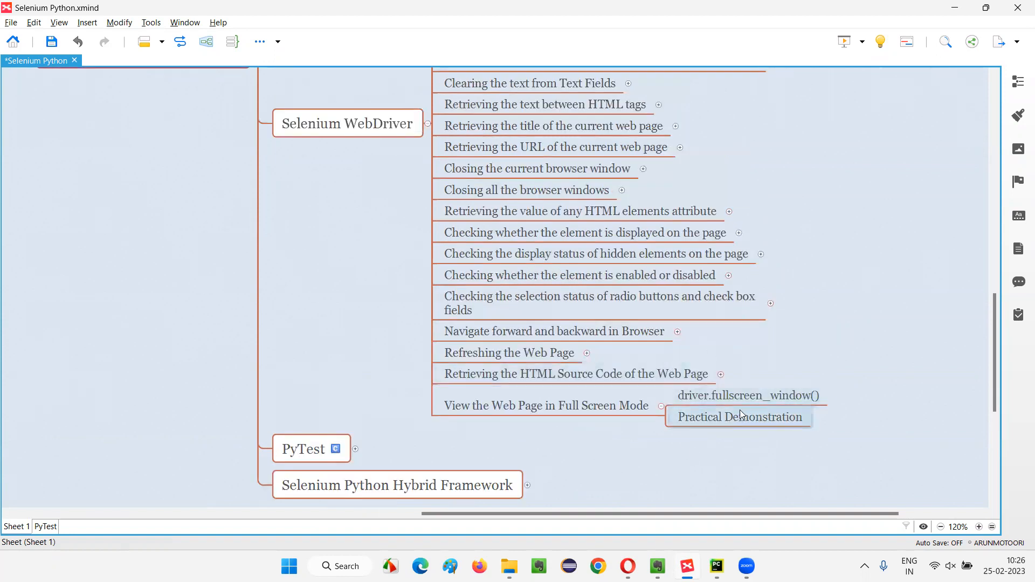
{"action": "left_click", "coordinate": [747, 394]}
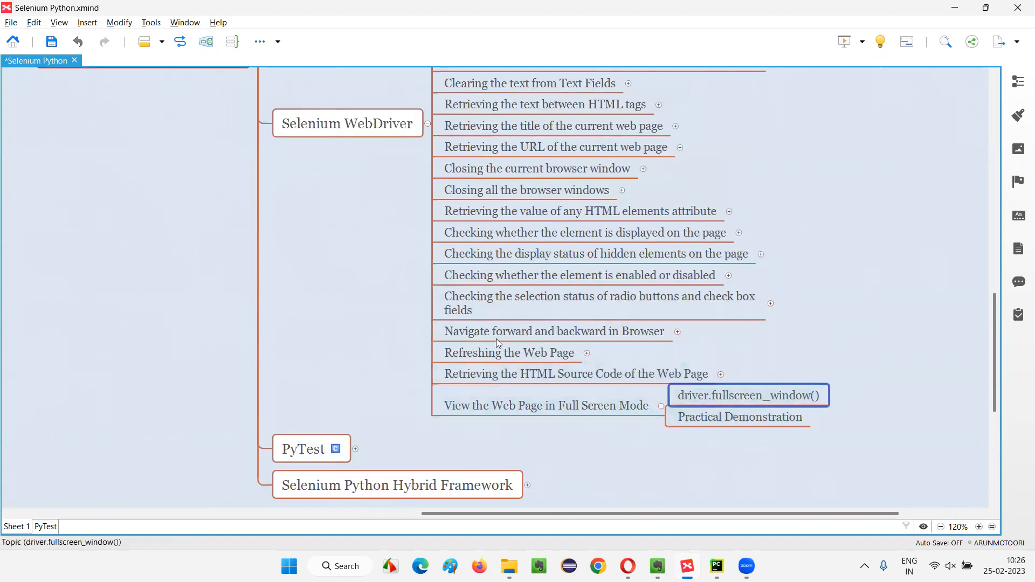
{"action": "mouse_move", "coordinate": [553, 424]}
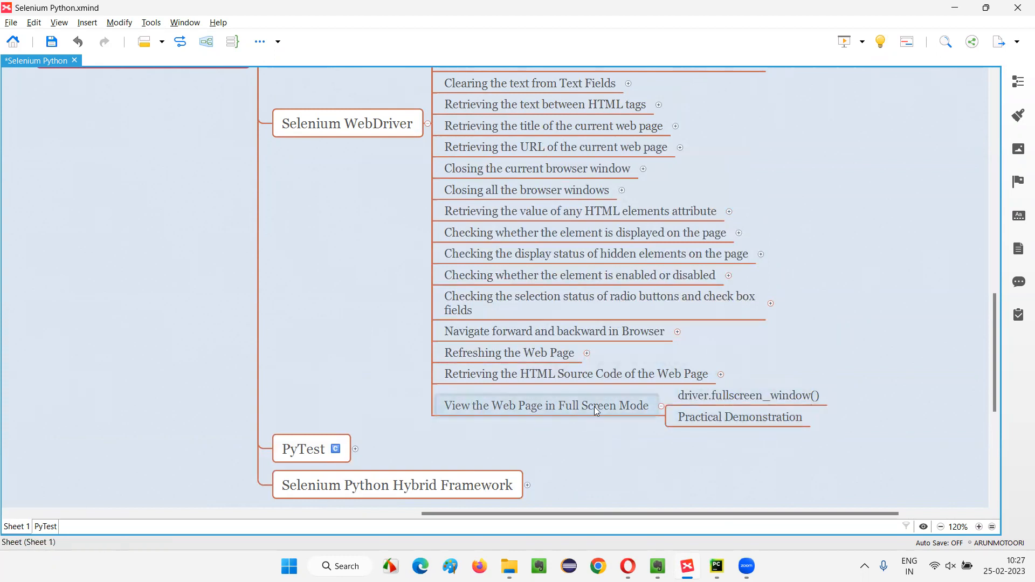
{"action": "left_click", "coordinate": [547, 406]}
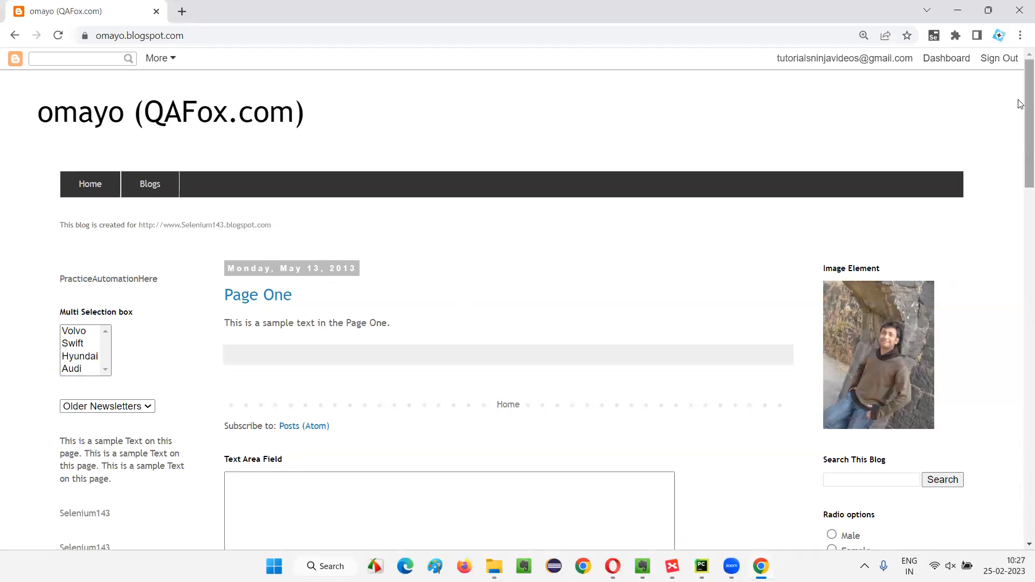
- Use Chrome's main menu Full screen button to show the omayo page full screen
{"action": "left_click", "coordinate": [1020, 35]}
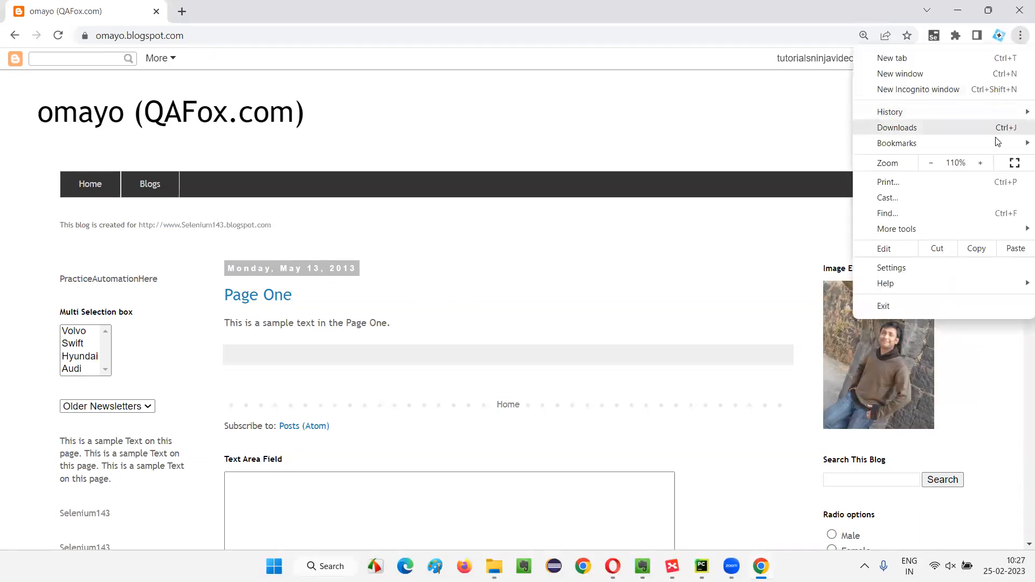
{"action": "mouse_move", "coordinate": [1015, 162]}
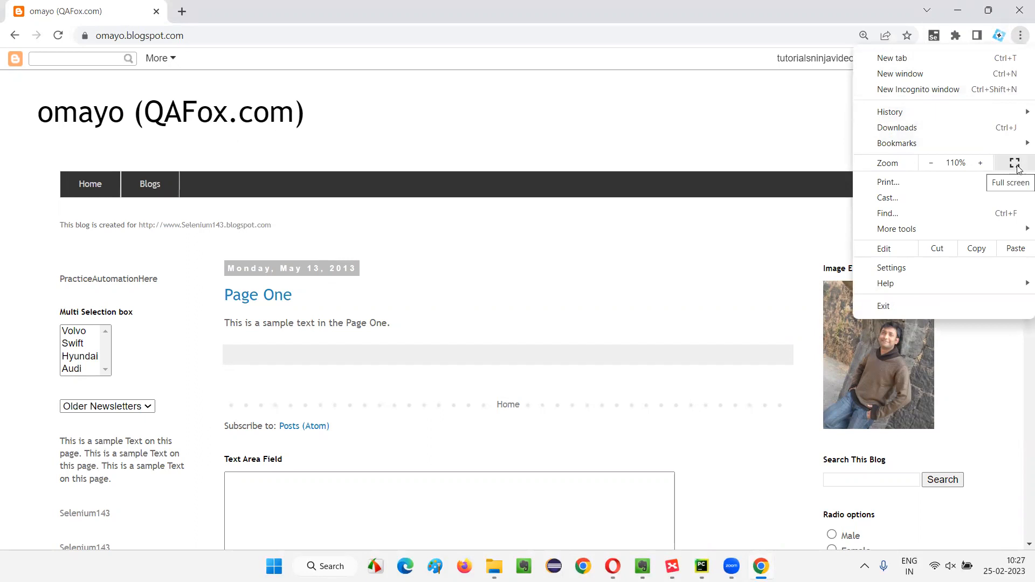
{"action": "mouse_move", "coordinate": [1017, 163]}
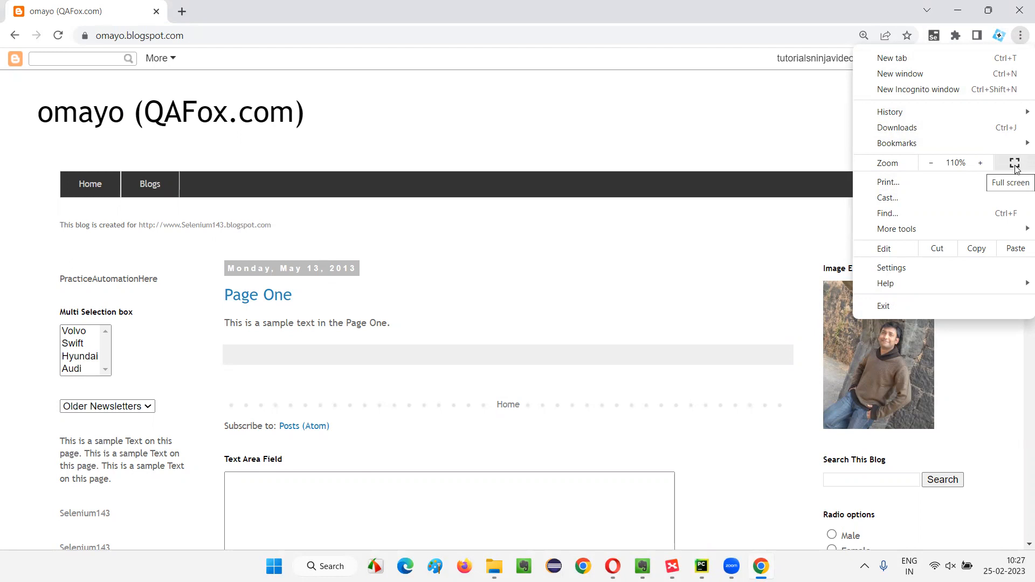
{"action": "left_click", "coordinate": [1014, 171]}
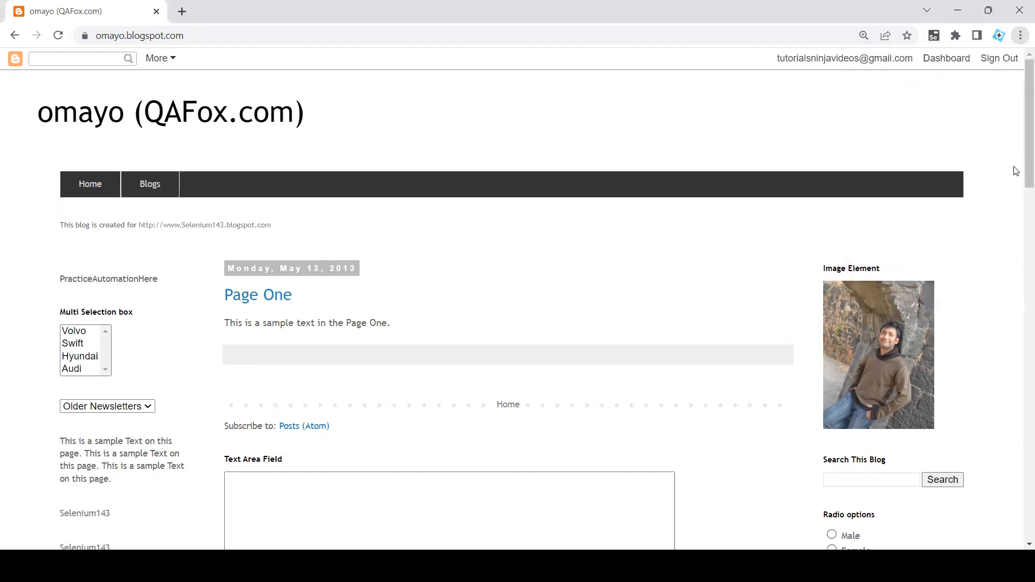
- Exit Chrome full screen with F11, revisit the full-screen topics, then switch to main.py
{"action": "key", "text": "f11"}
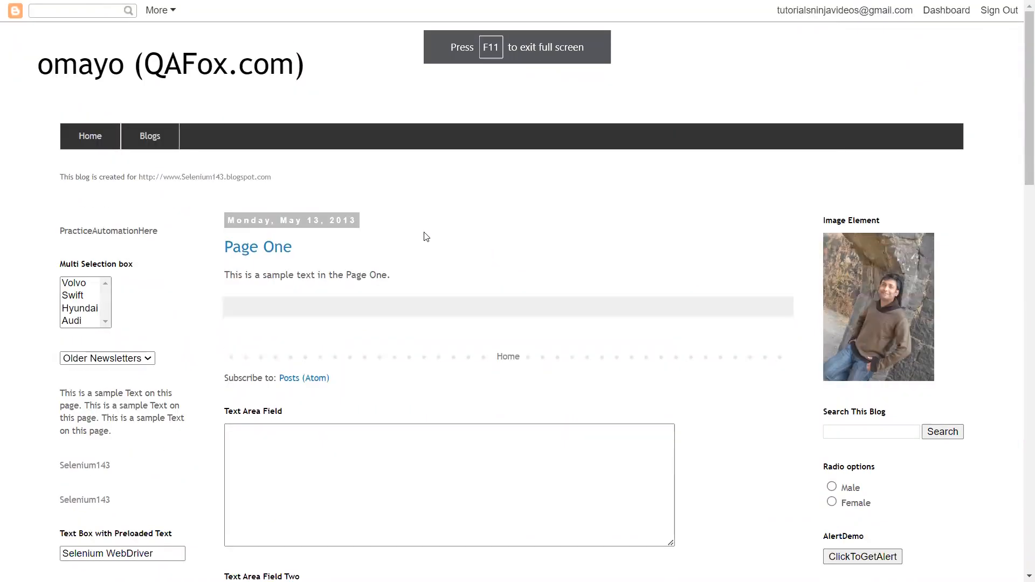
{"action": "mouse_move", "coordinate": [487, 229]}
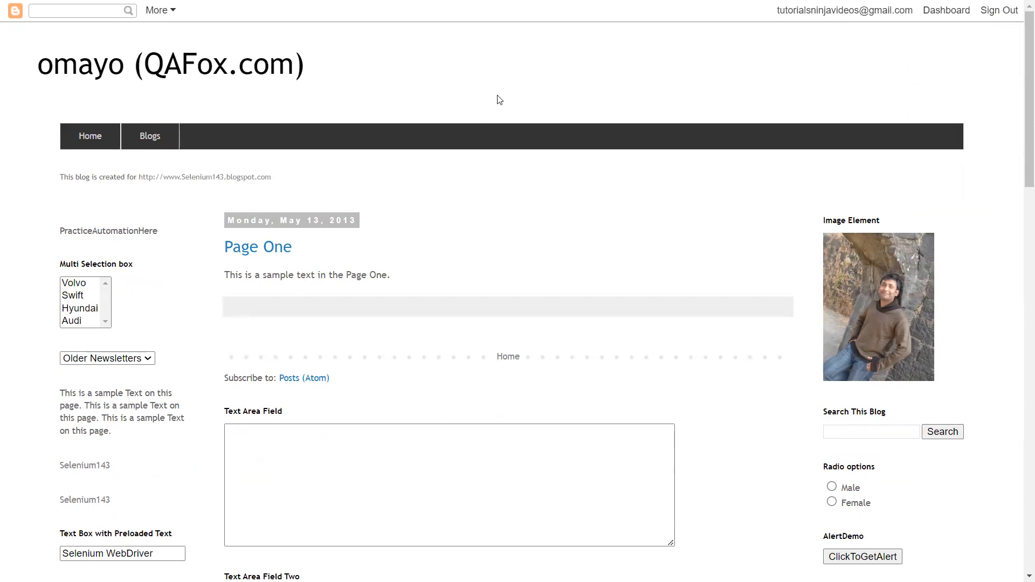
{"action": "mouse_move", "coordinate": [476, 59]}
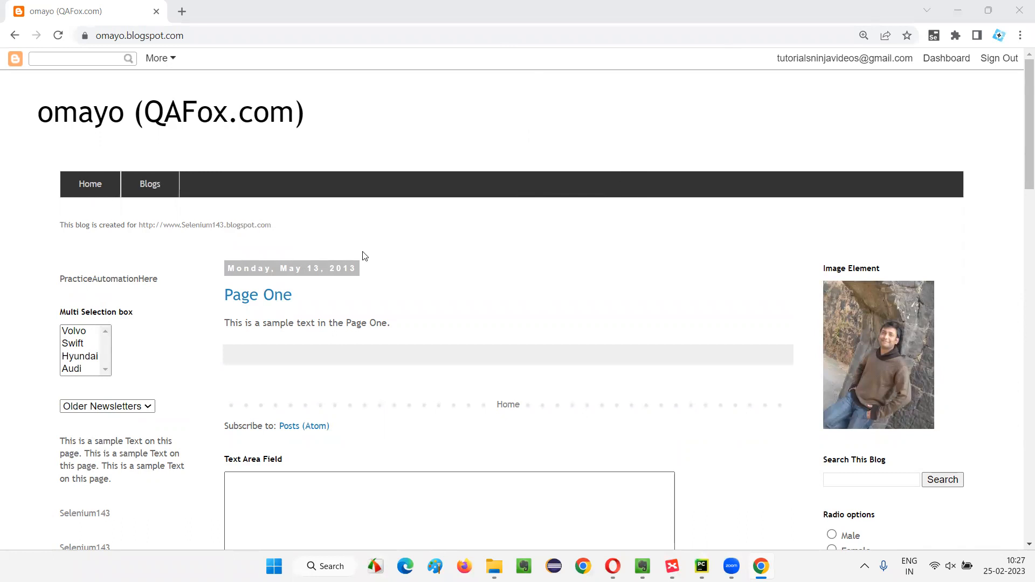
{"action": "mouse_move", "coordinate": [501, 320]}
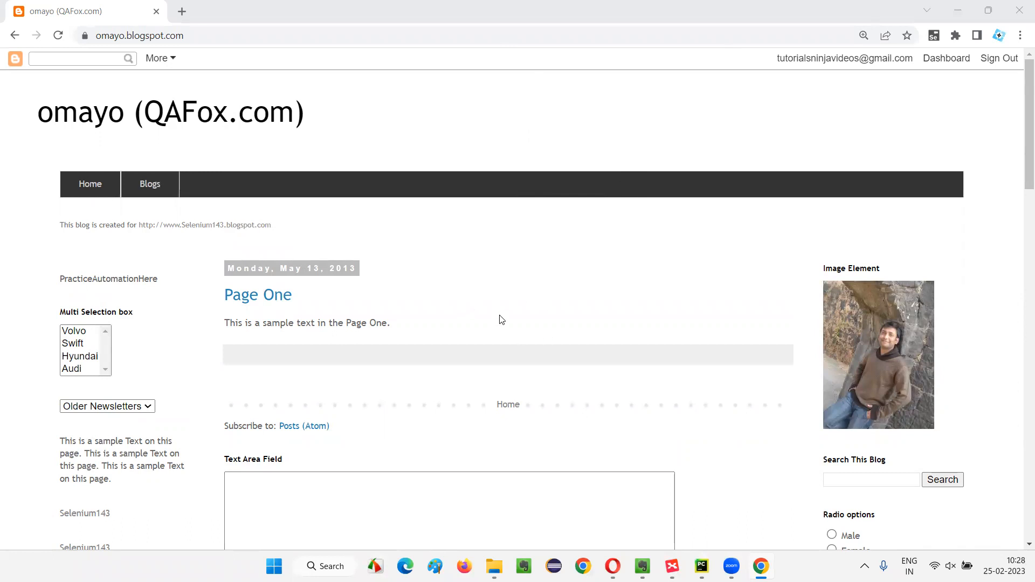
{"action": "mouse_move", "coordinate": [626, 358]}
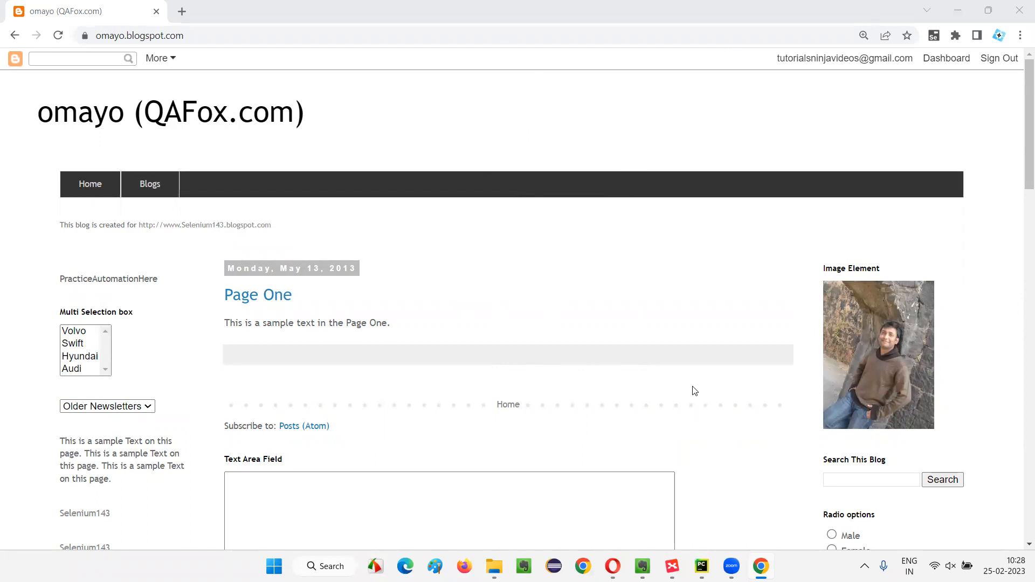
{"action": "mouse_move", "coordinate": [693, 523]}
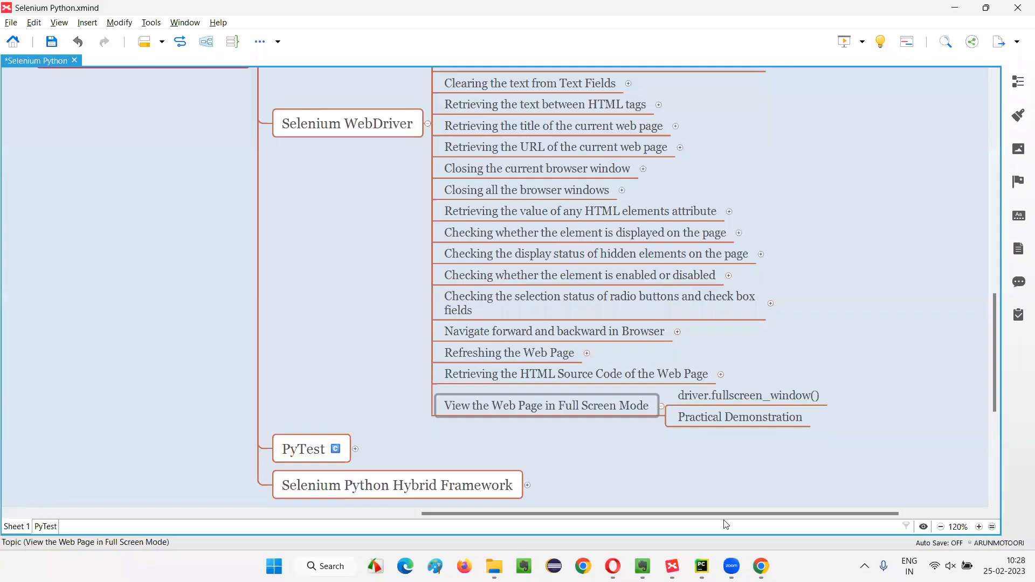
{"action": "left_click", "coordinate": [738, 417]}
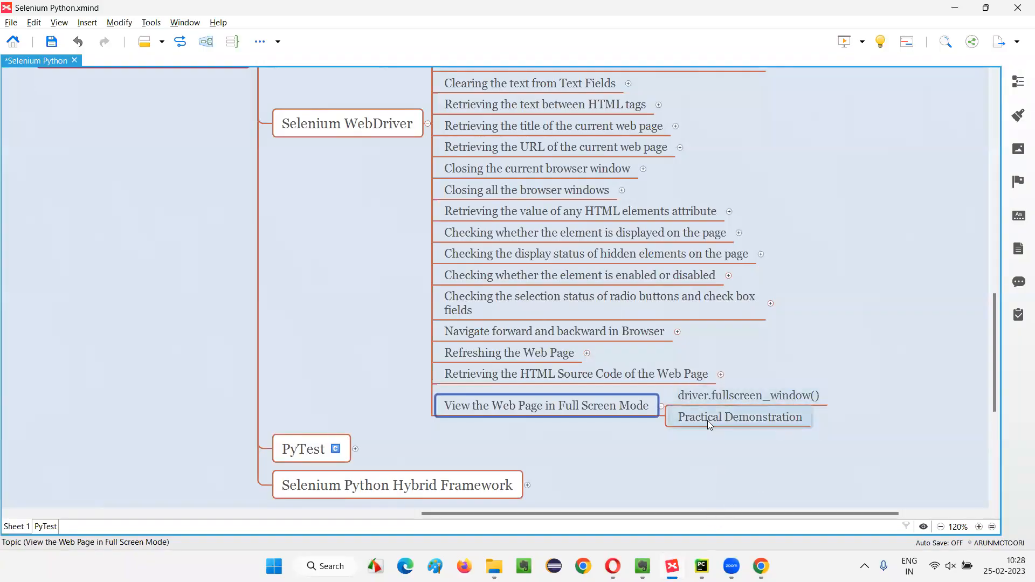
{"action": "left_click", "coordinate": [748, 395]}
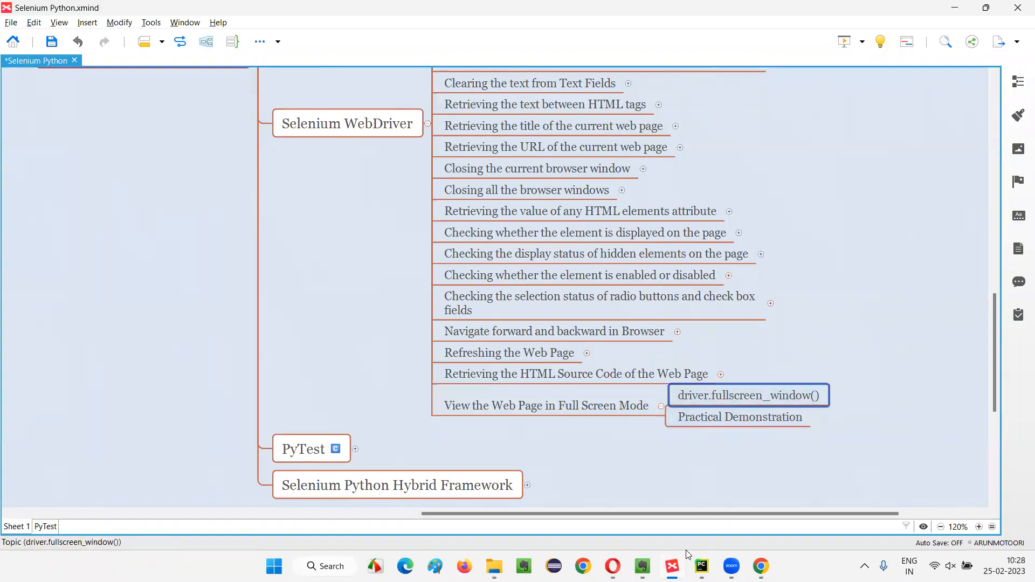
{"action": "left_click", "coordinate": [701, 567]}
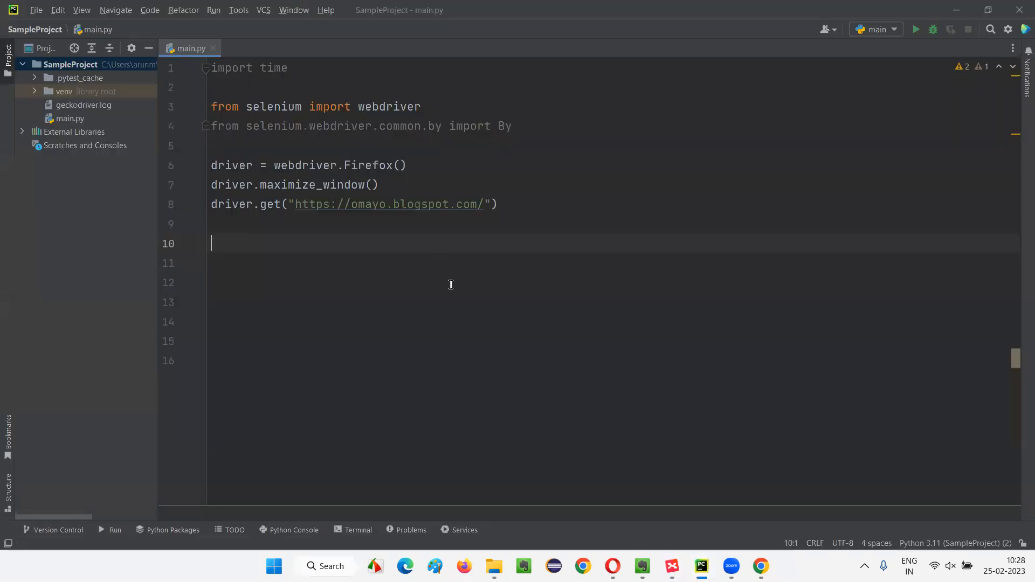
- Add a time.sleep(3) line after the page-loading line
{"action": "double_click", "coordinate": [370, 165]}
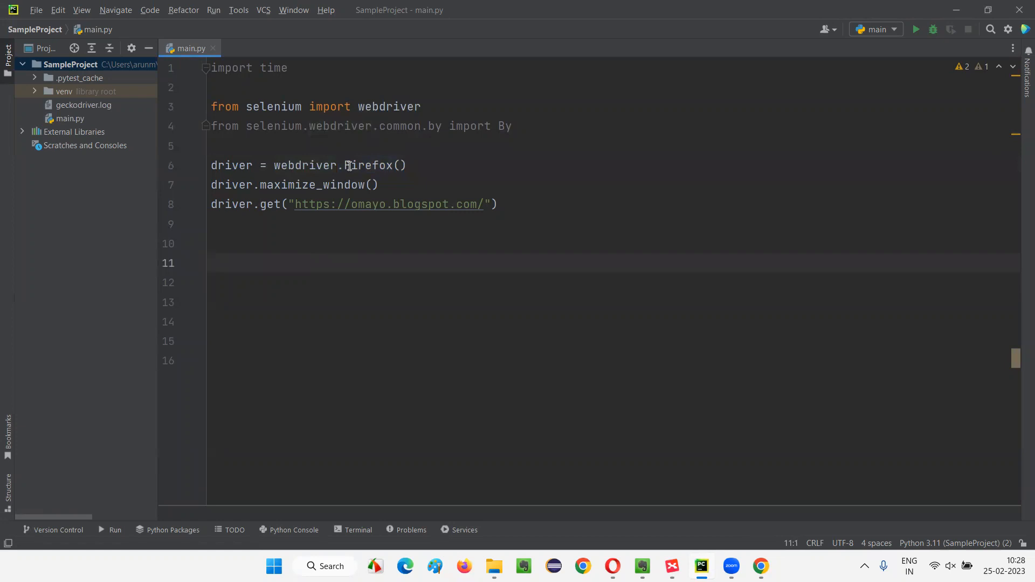
{"action": "double_click", "coordinate": [320, 184]}
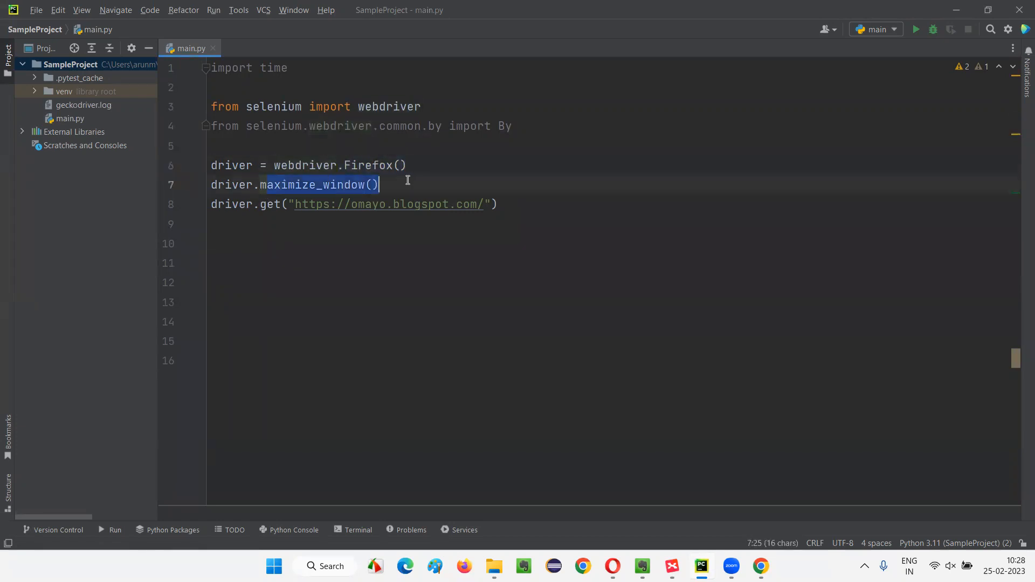
{"action": "left_click", "coordinate": [501, 203]}
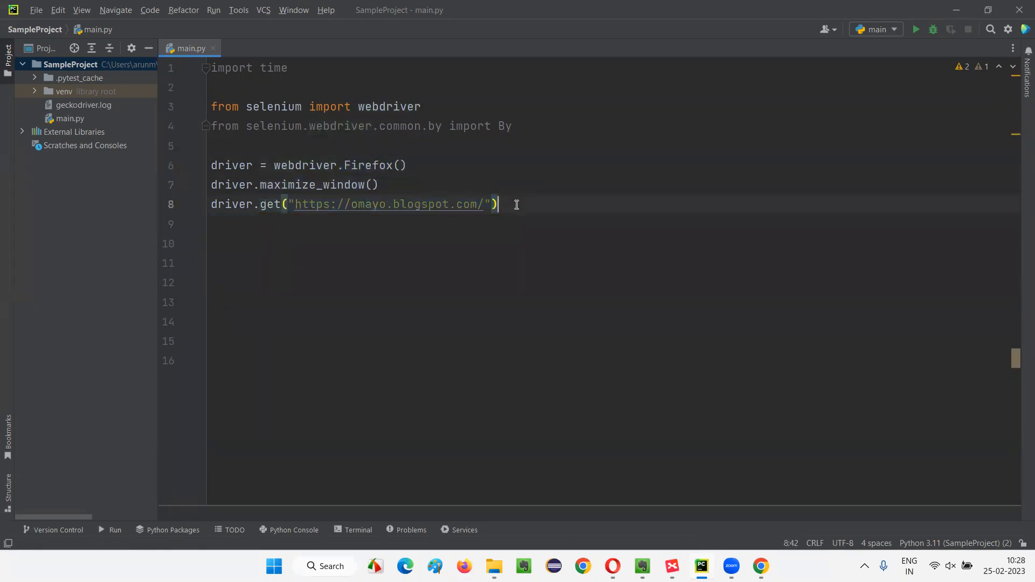
{"action": "type", "text": "time."}
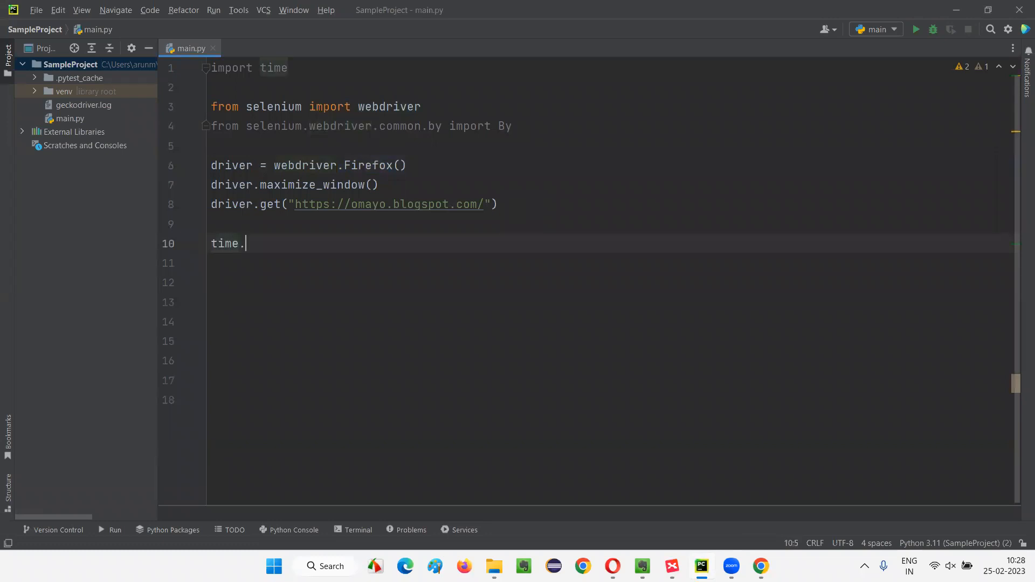
{"action": "type", "text": "sleep(3"}
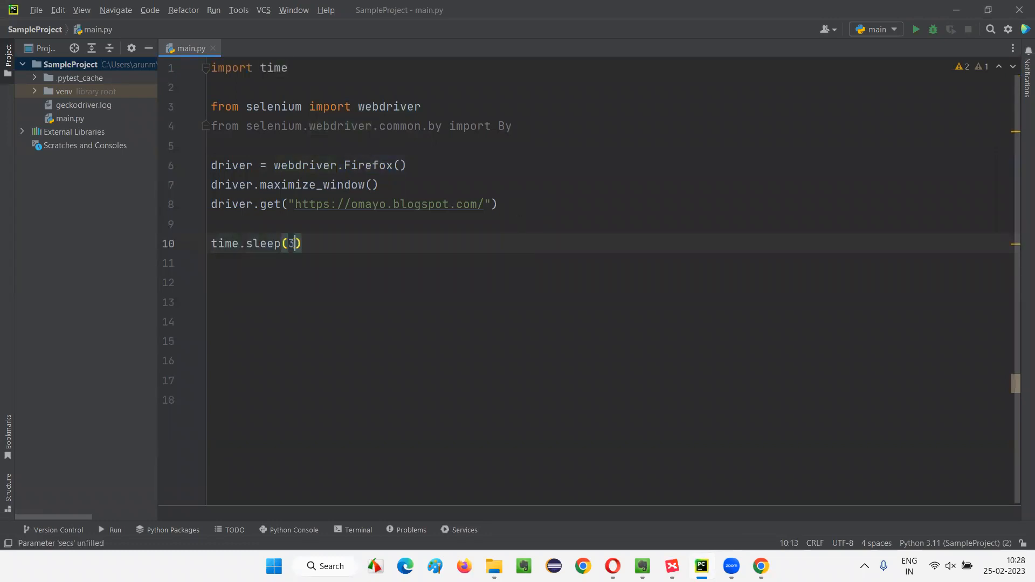
{"action": "key", "text": "Enter"}
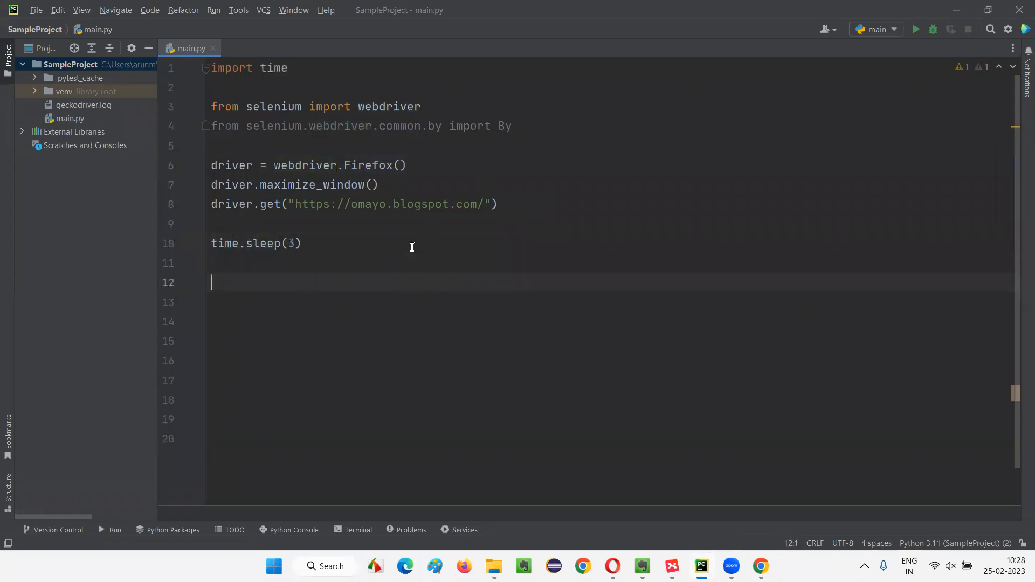
- Add a driver.fullscreen_window() call using autocomplete
{"action": "type", "text": "drove"}
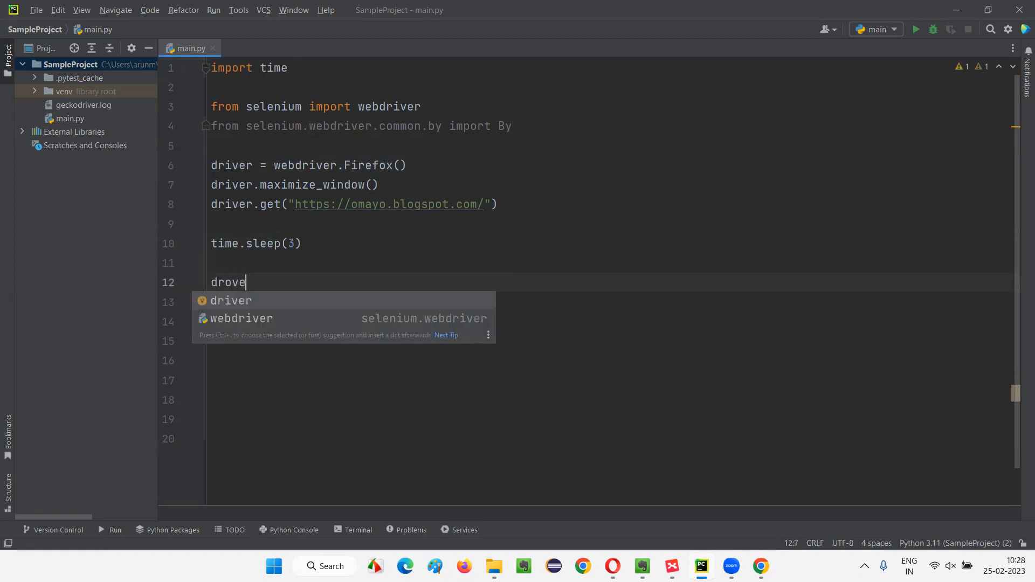
{"action": "type", "text": "driver.full"}
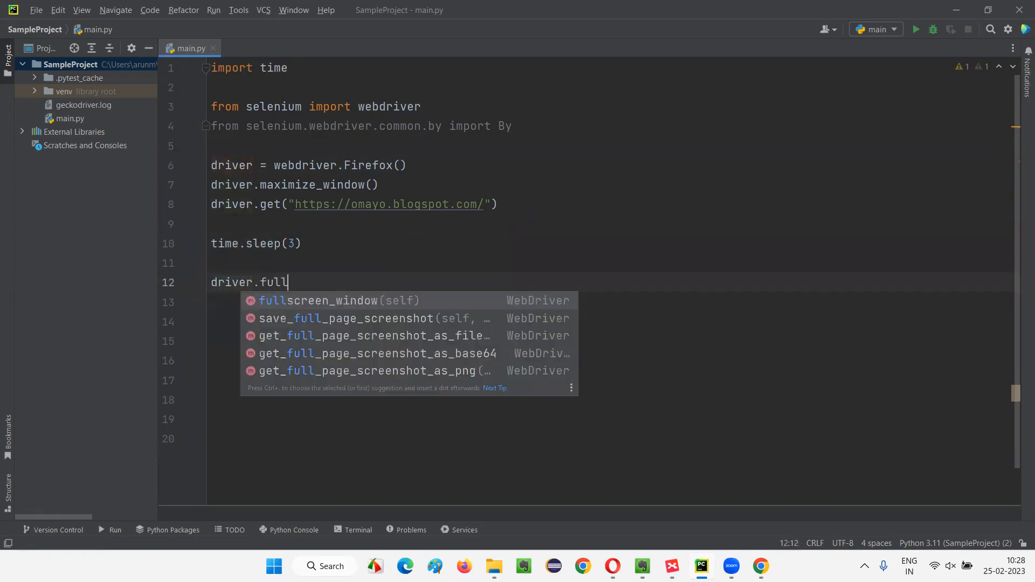
{"action": "left_click", "coordinate": [318, 301]}
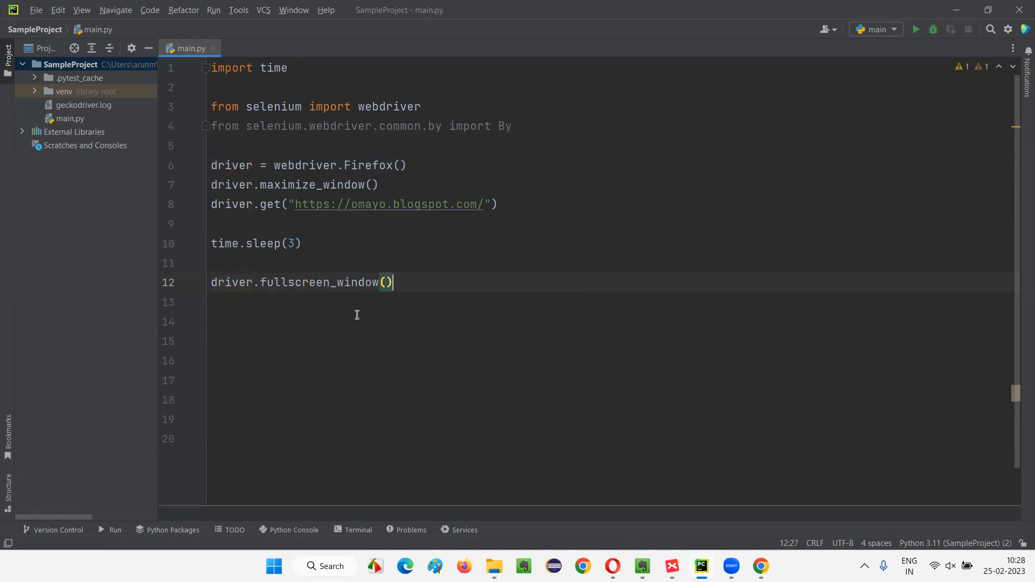
{"action": "mouse_move", "coordinate": [304, 238]}
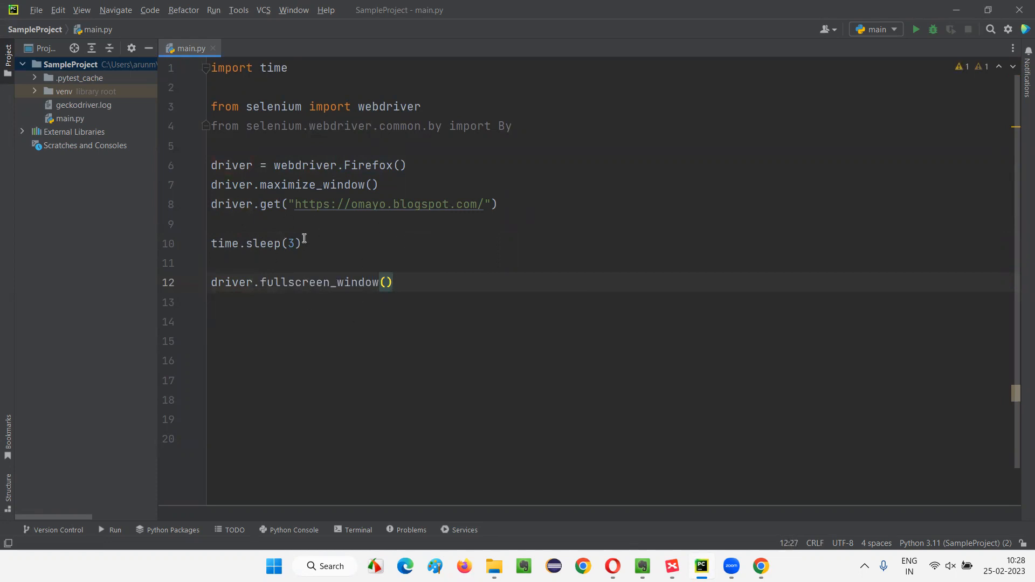
{"action": "double_click", "coordinate": [323, 282]}
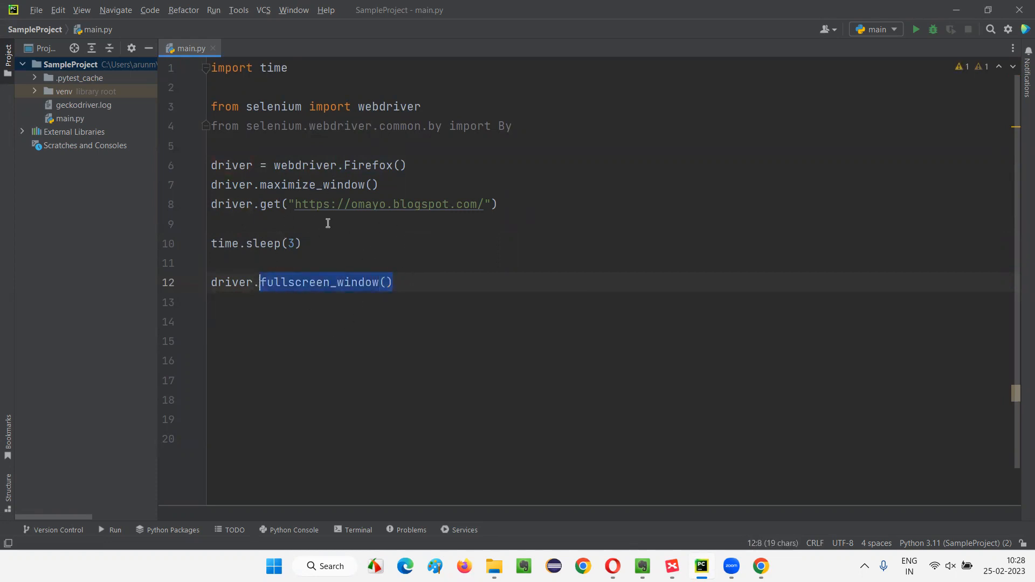
{"action": "left_click", "coordinate": [451, 302]}
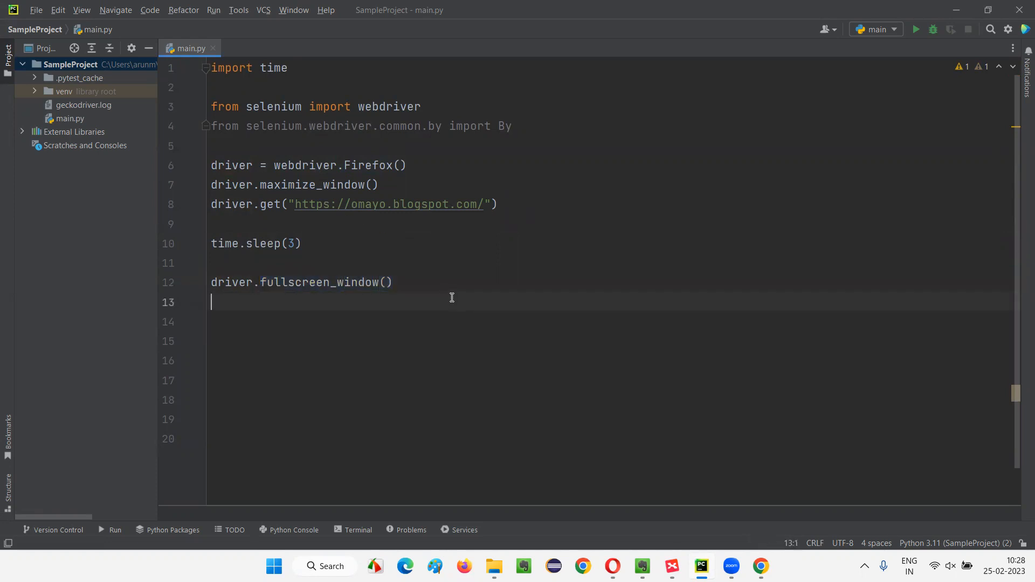
- Add another time.sleep(3) followed by a driver.quit() call
{"action": "type", "text": "time"}
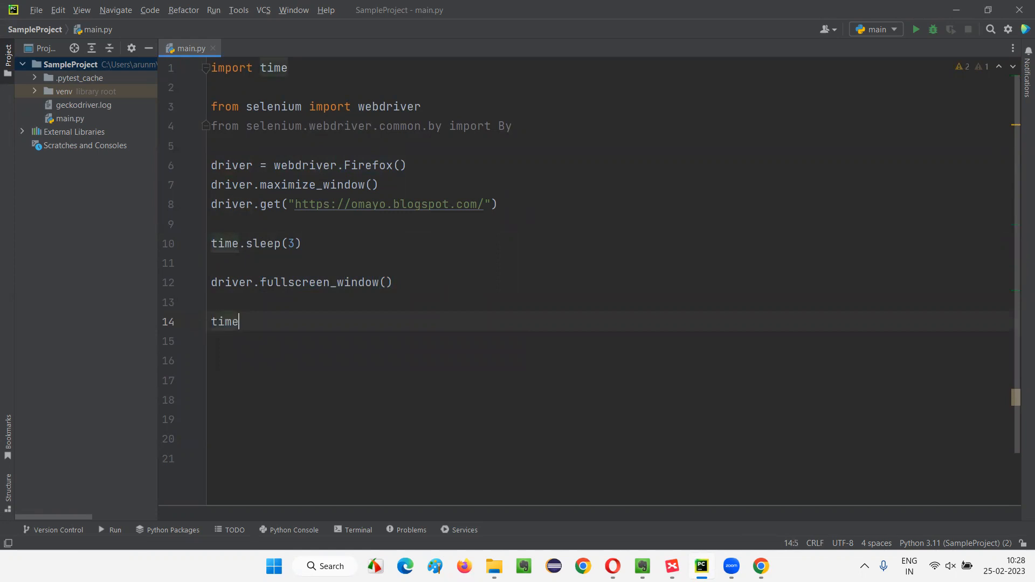
{"action": "type", "text": ".sleep(3)"}
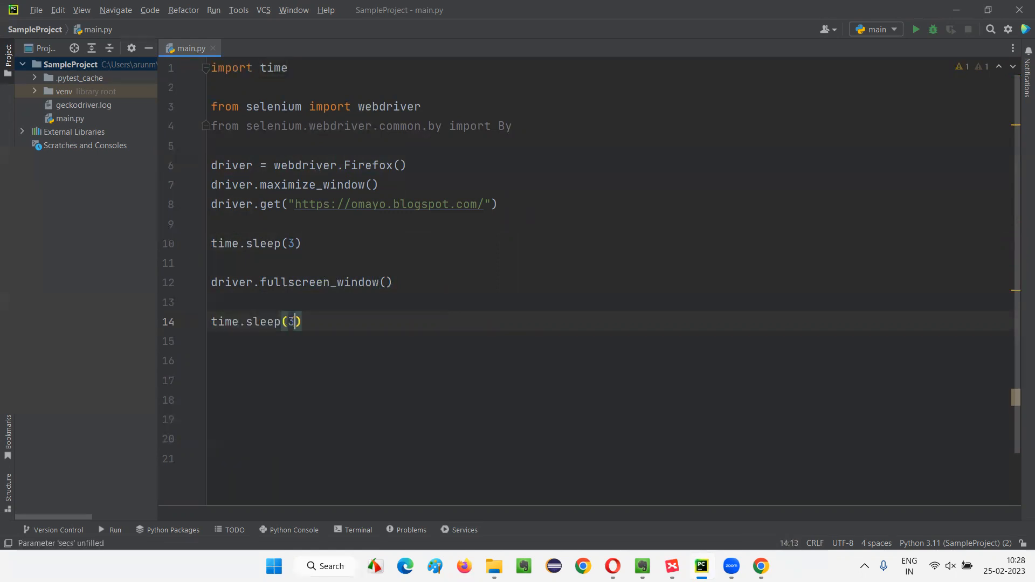
{"action": "type", "text": "driver"}
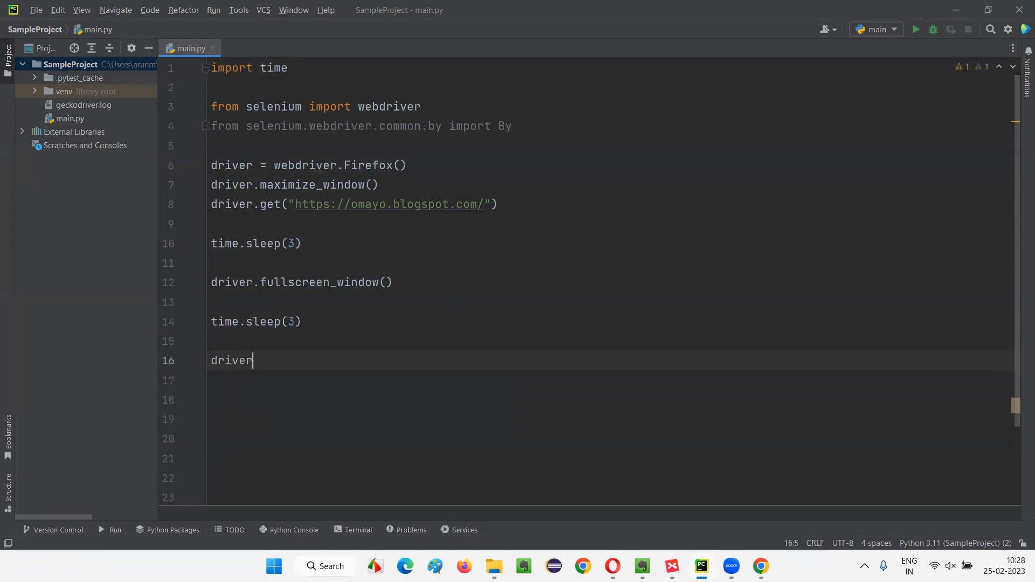
{"action": "type", "text": ".qut"}
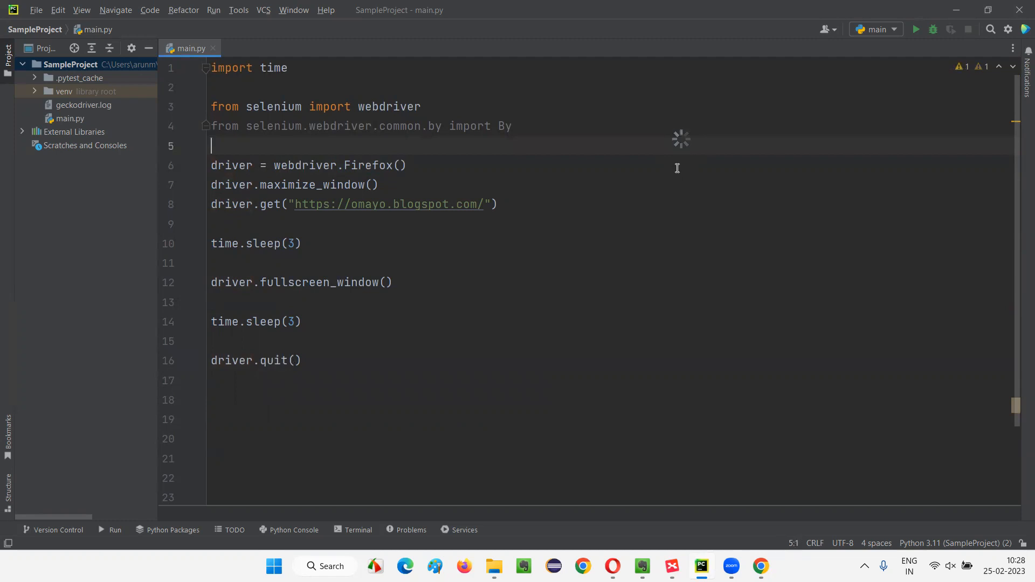
- Run main.py, then reselect the driver.fullscreen_window() topic in the XMind mind map
{"action": "left_click", "coordinate": [915, 29]}
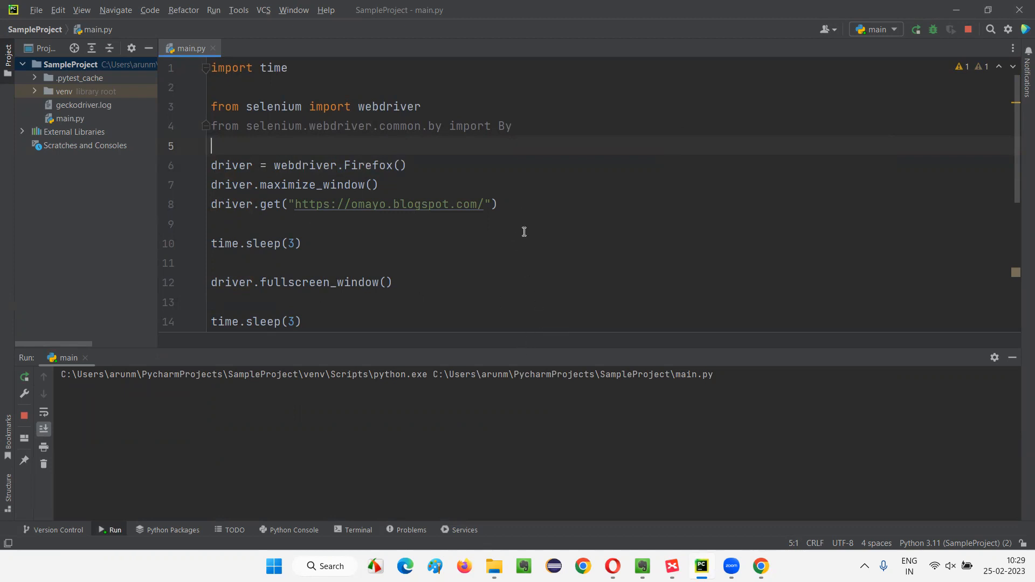
{"action": "mouse_move", "coordinate": [577, 209]}
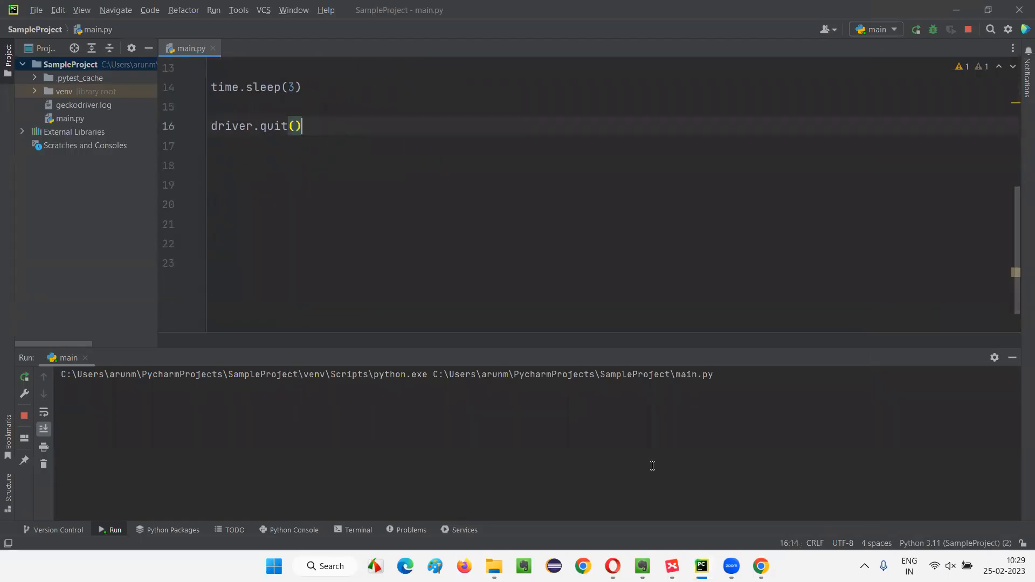
{"action": "left_click", "coordinate": [671, 566]}
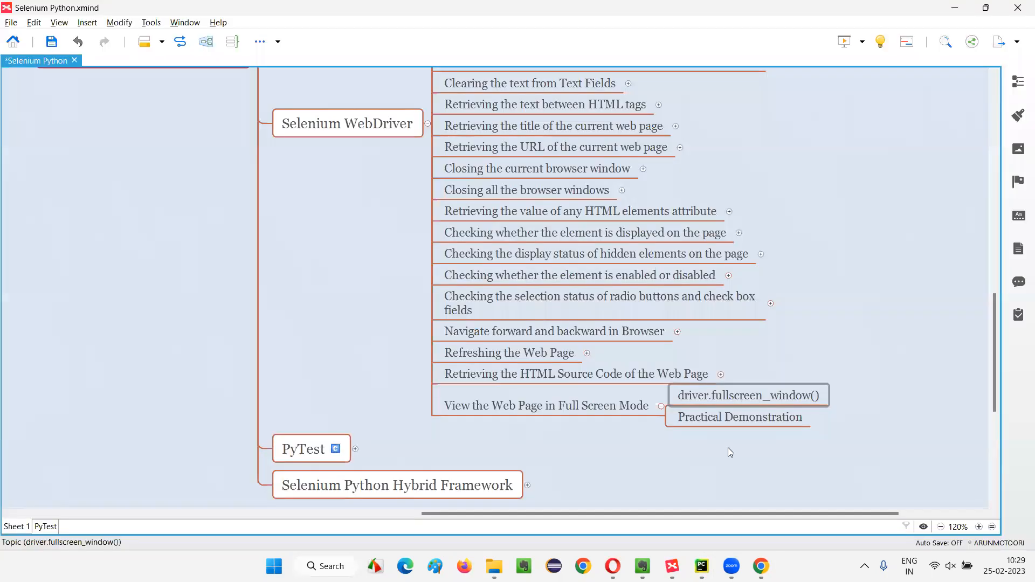
{"action": "left_click", "coordinate": [545, 405]}
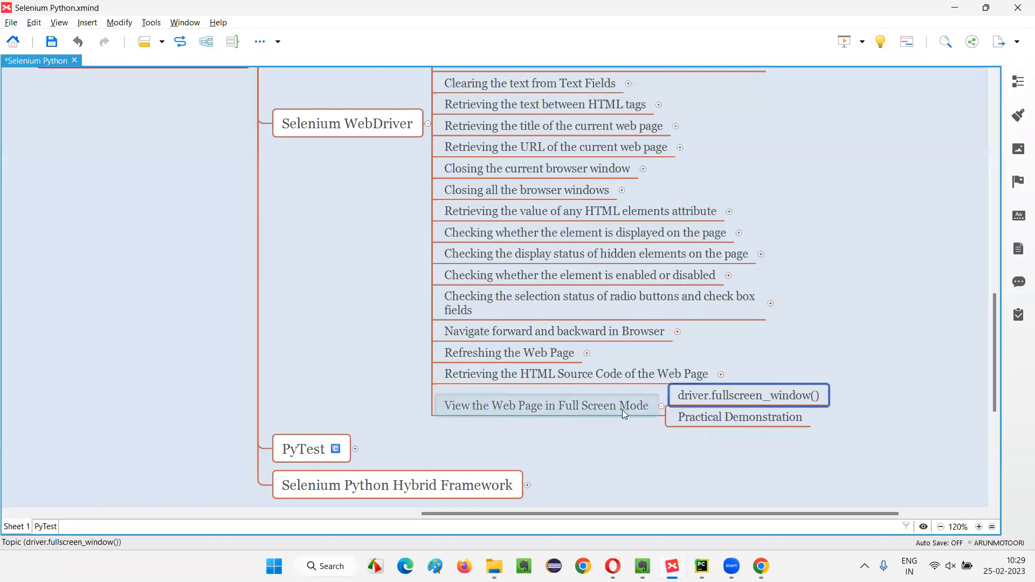